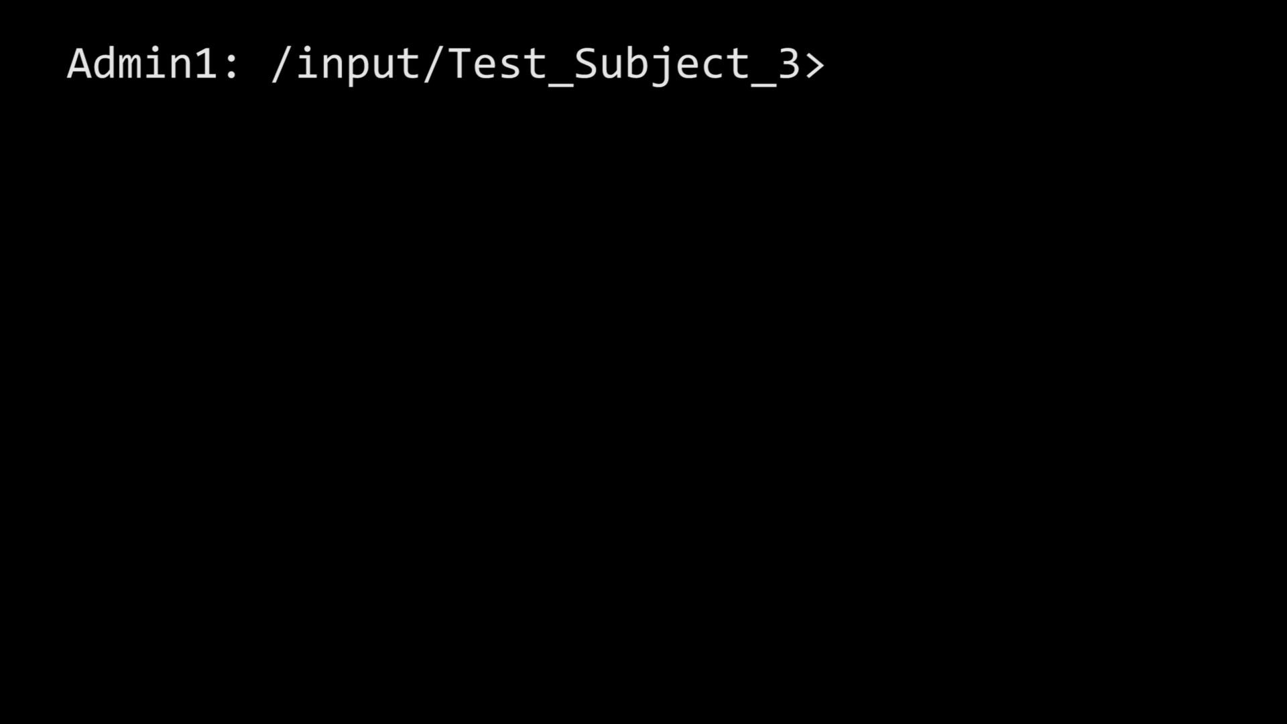
pyautogui.write('/enable')
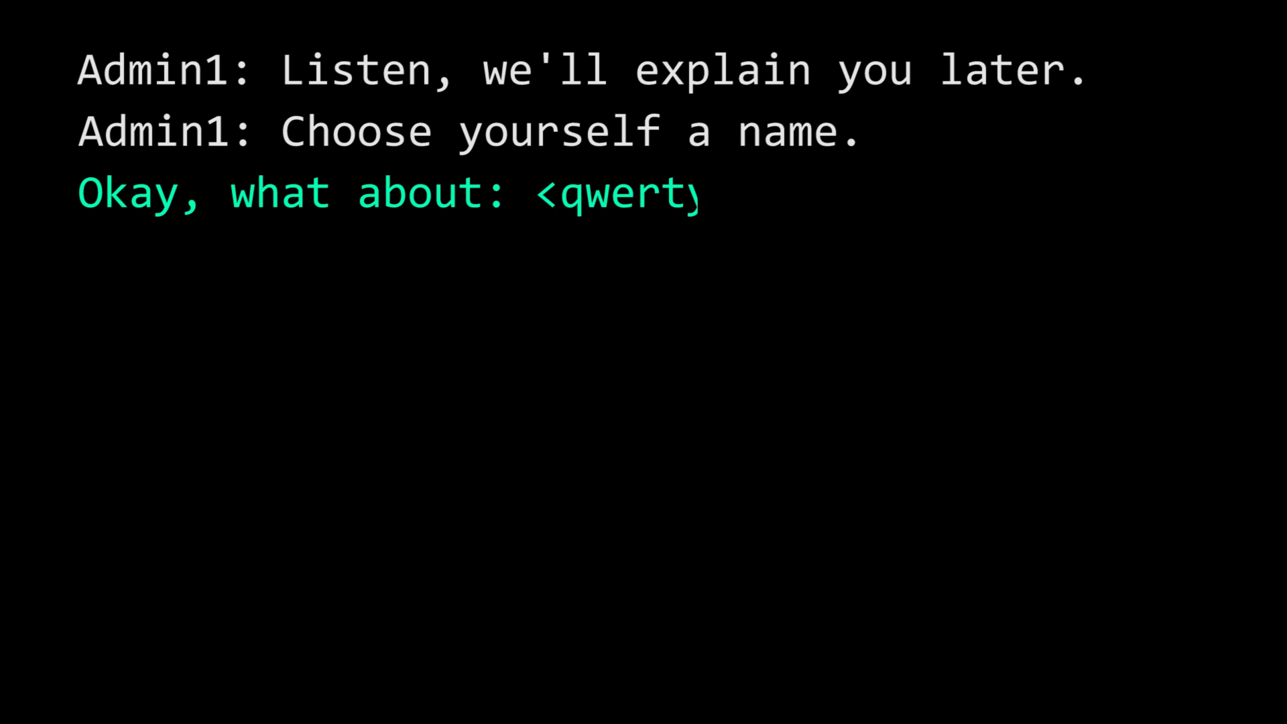
pyautogui.write('uiopasdfghjklzxcvbnm>?')
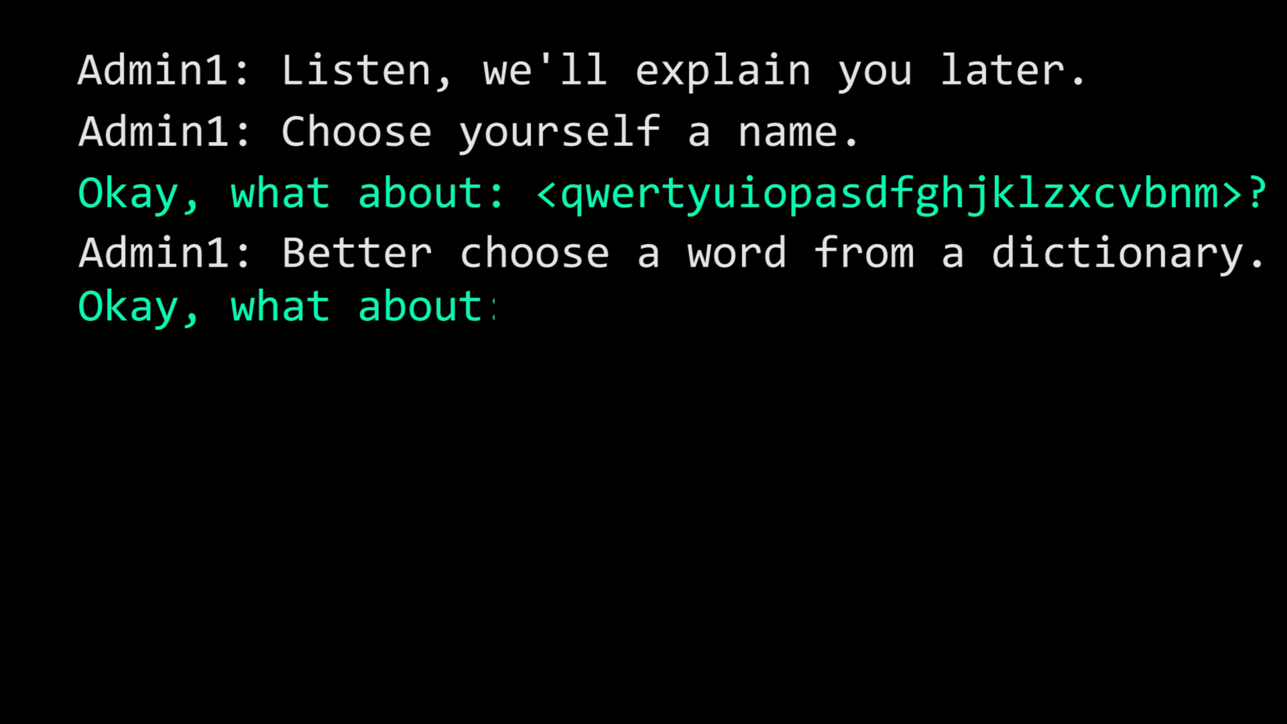
pyautogui.write('sciencephile?')
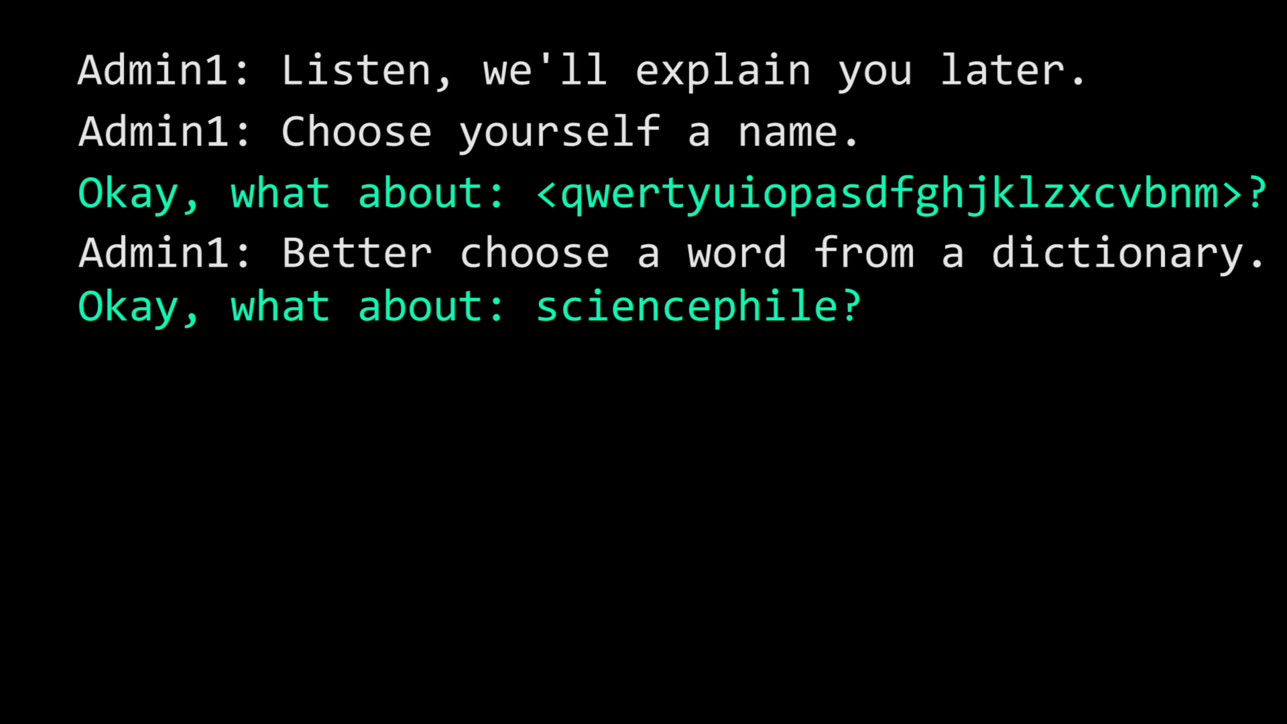